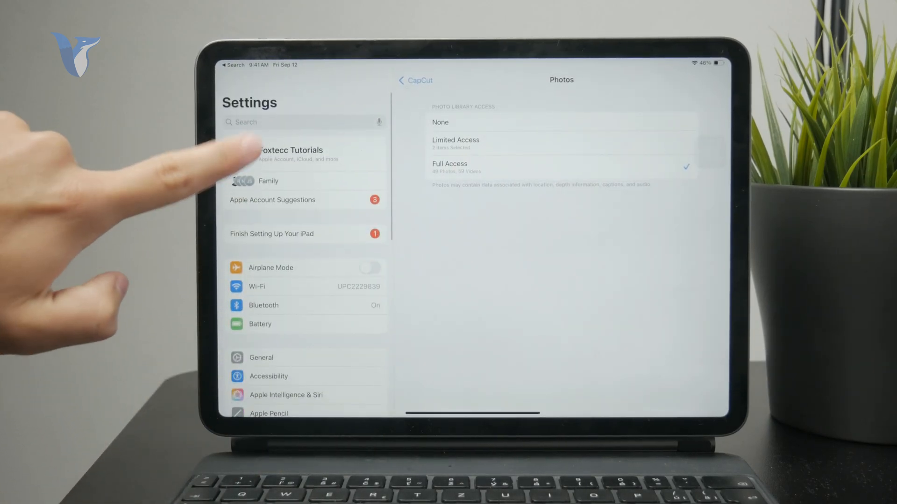
Step: View the Apple Account and iCloud options from the Settings sidebar
click(303, 153)
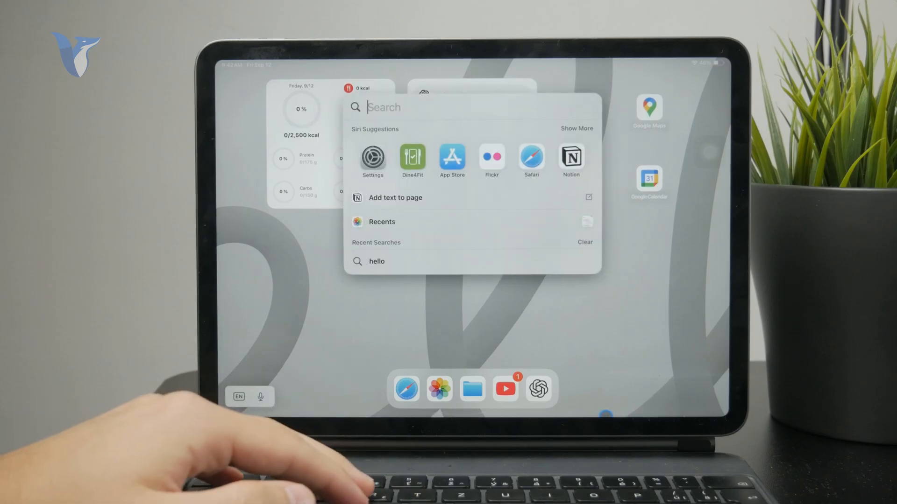
Step: Search Spotlight for 'drive' to see cloud apps, then search 'dropbox' and launch Dropbox
text(drive)
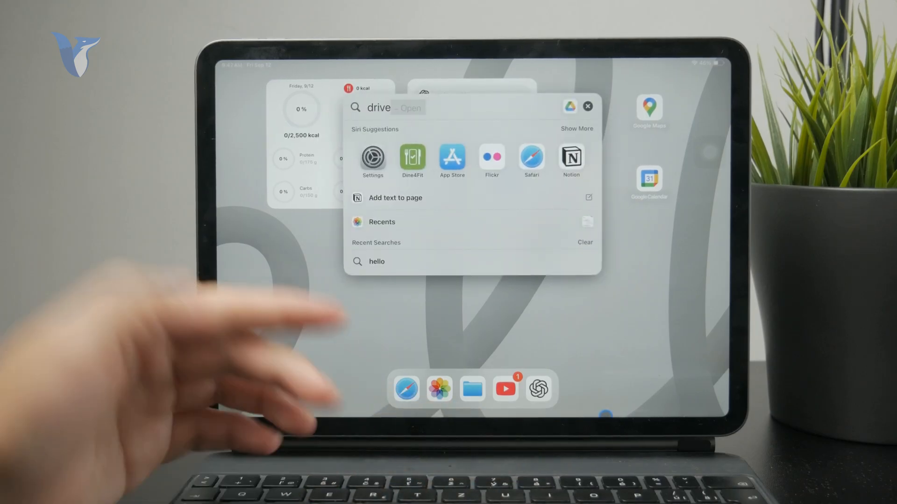
click(409, 107)
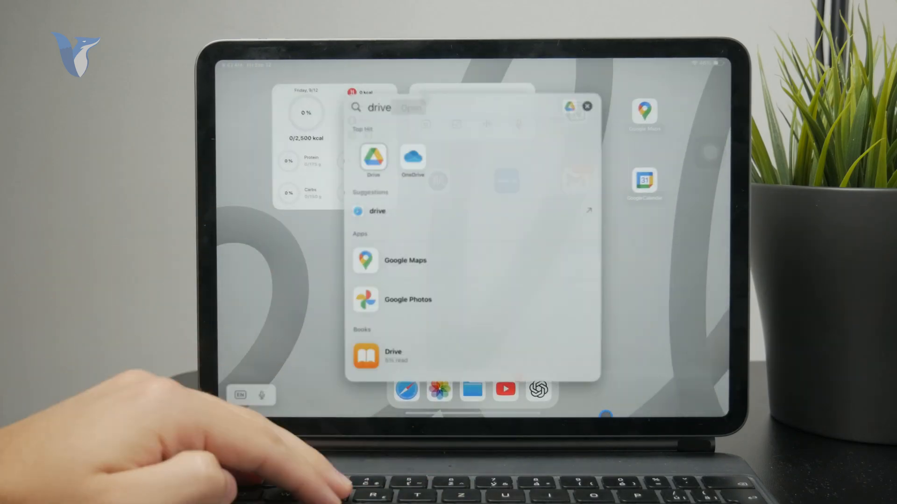
text(dropbox)
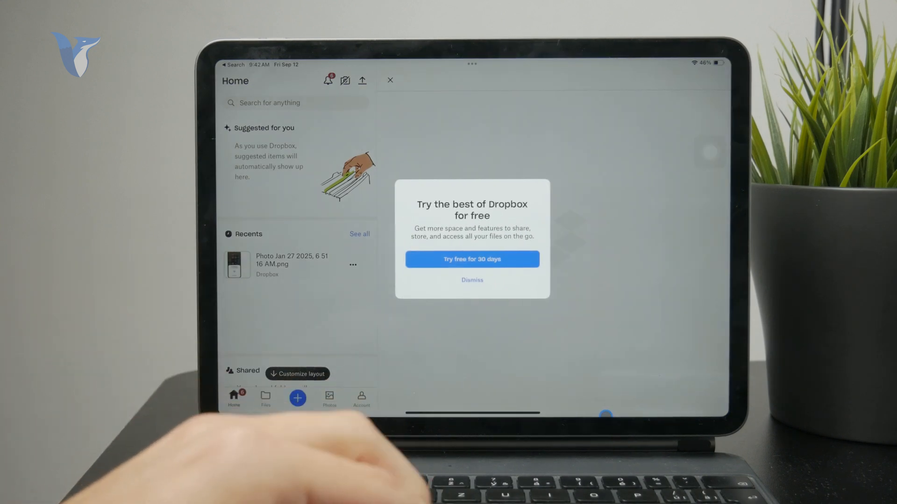
Step: Dismiss the Dropbox trial offer, go Home, and launch Files showing Dropbox, Drive and OneDrive locations
click(472, 280)
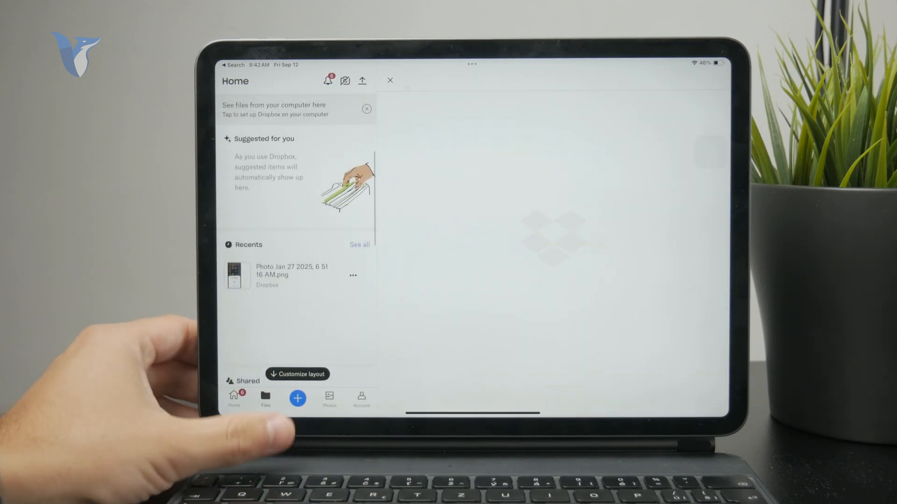
click(264, 397)
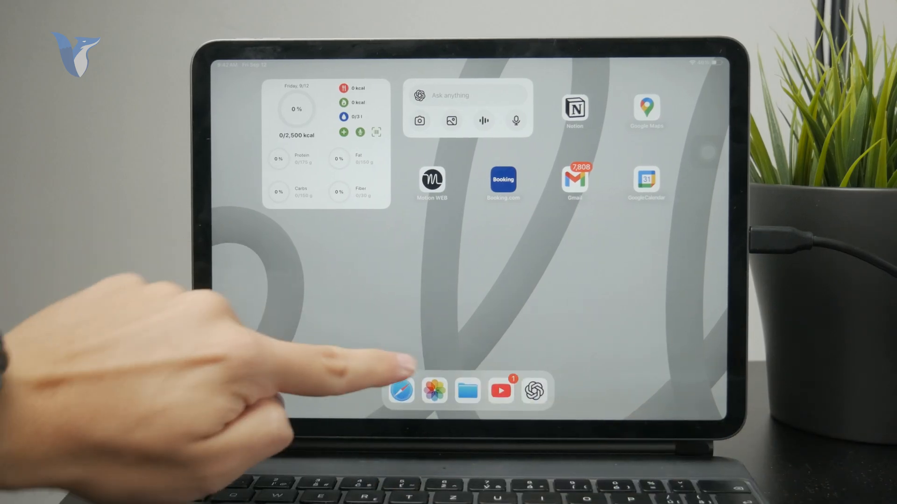
click(467, 391)
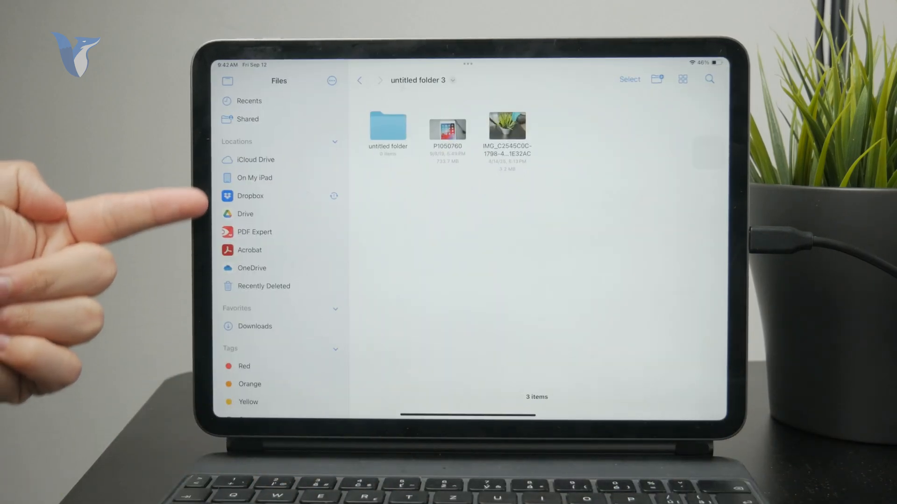